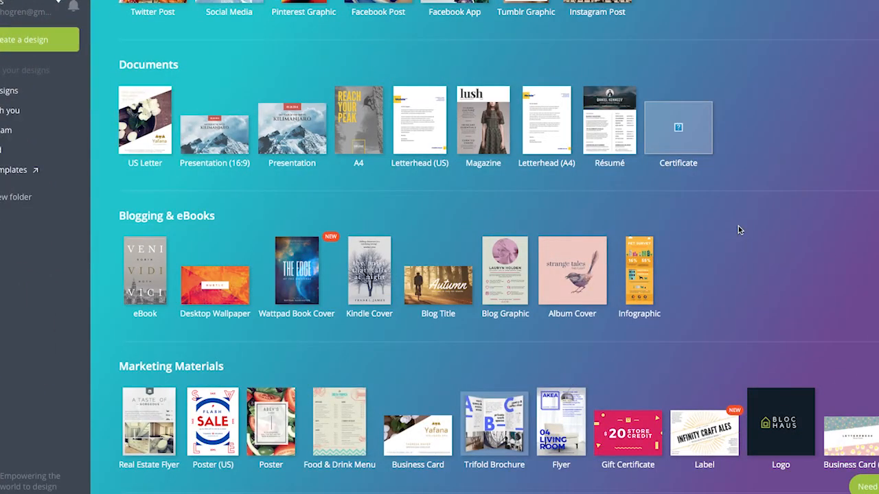
# Step: Show designs shared with the team and open the OPT-IN TEMPLATE for editing
pyautogui.scroll(-3)
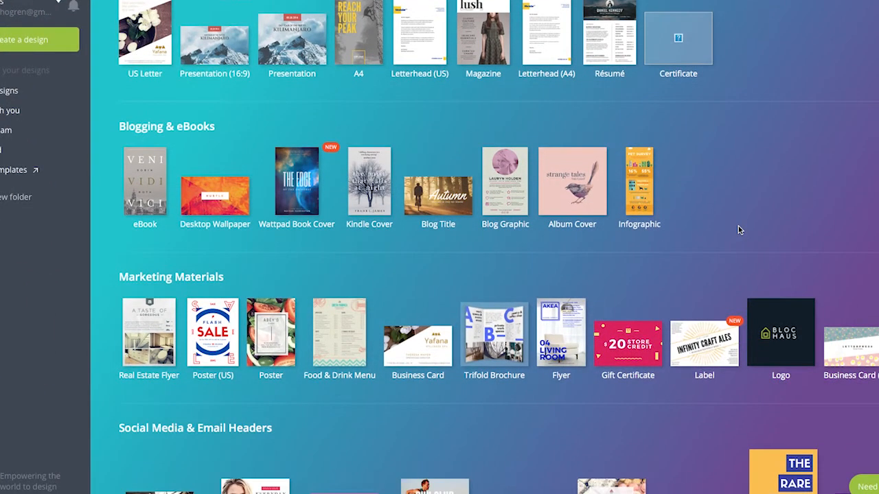
pyautogui.scroll(-3)
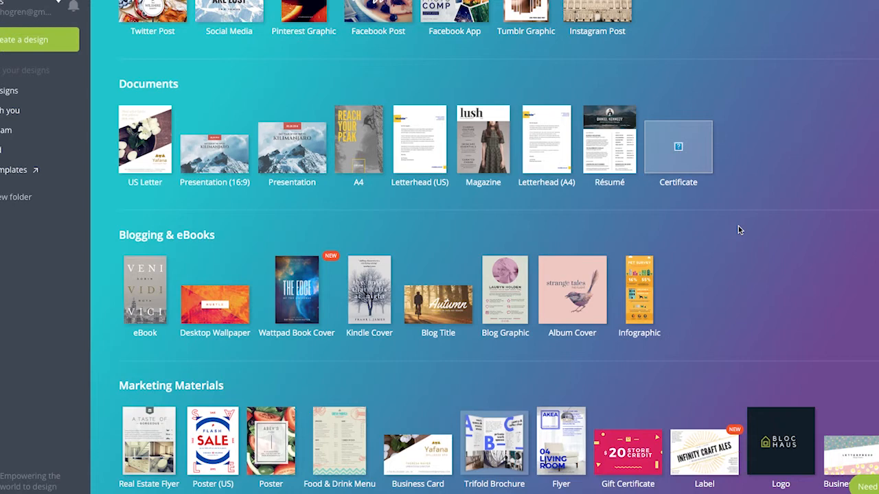
pyautogui.click(10, 91)
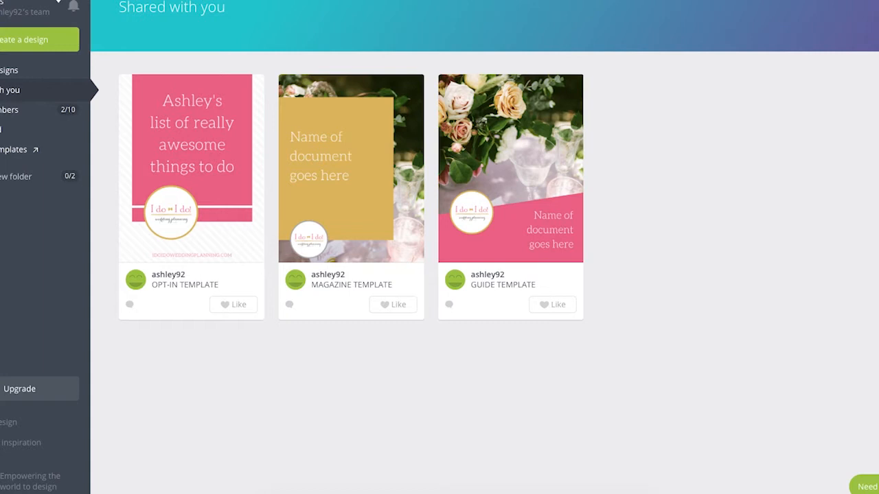
pyautogui.click(190, 167)
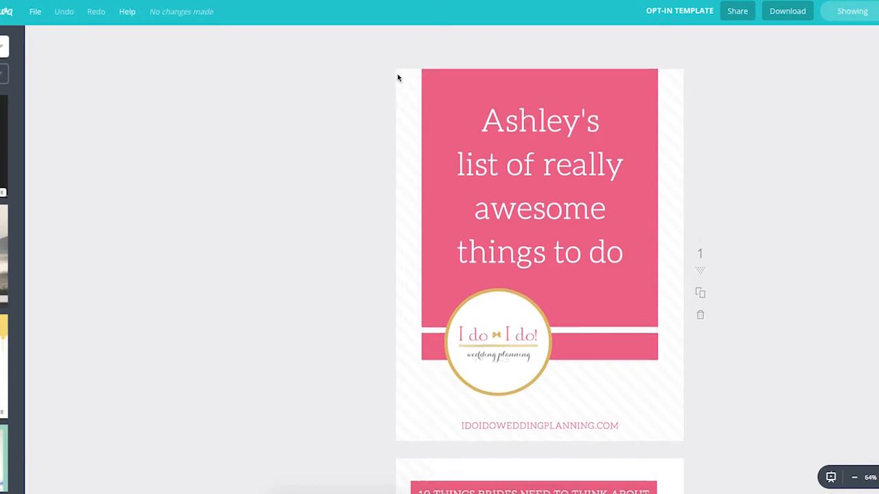
pyautogui.scroll(-3)
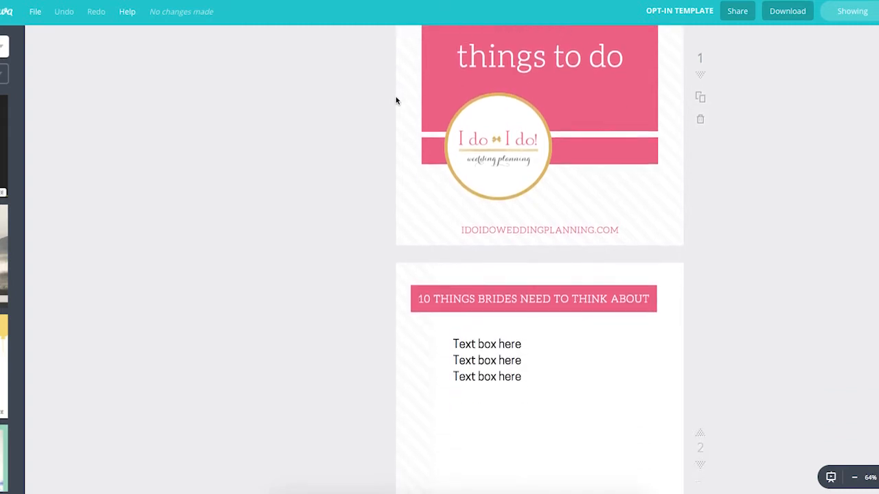
pyautogui.scroll(-3)
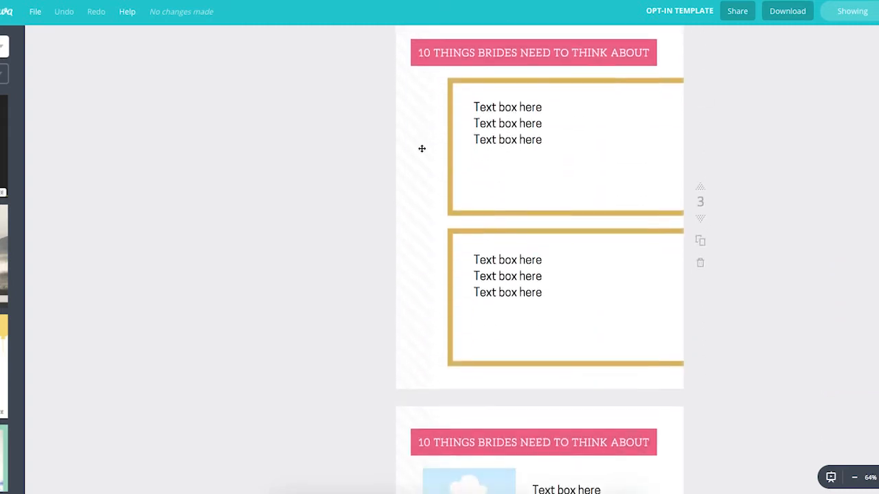
pyautogui.scroll(-3)
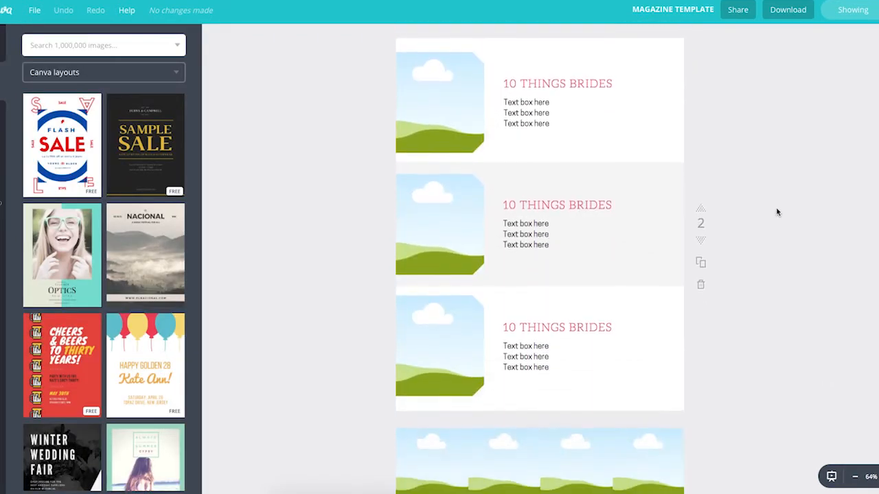
# Step: Scroll through the magazine template's pages 2 to 8, ending on the six image-and-text-box page
pyautogui.scroll(-3)
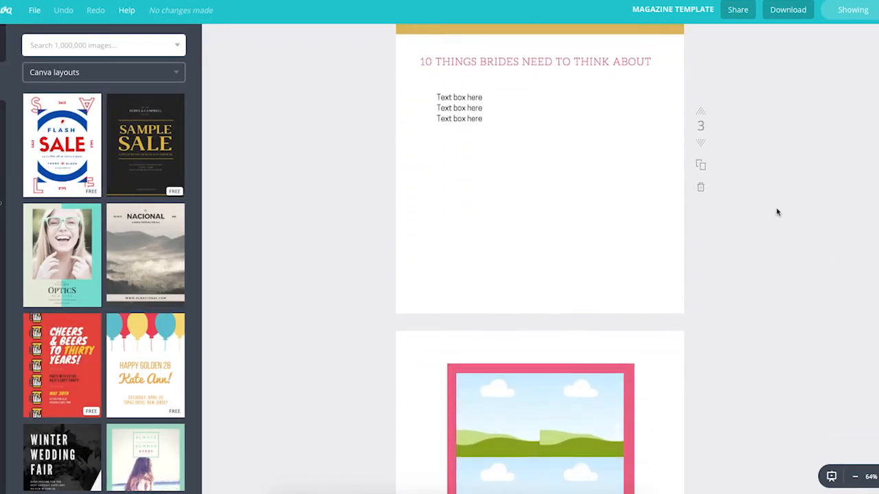
pyautogui.scroll(-3)
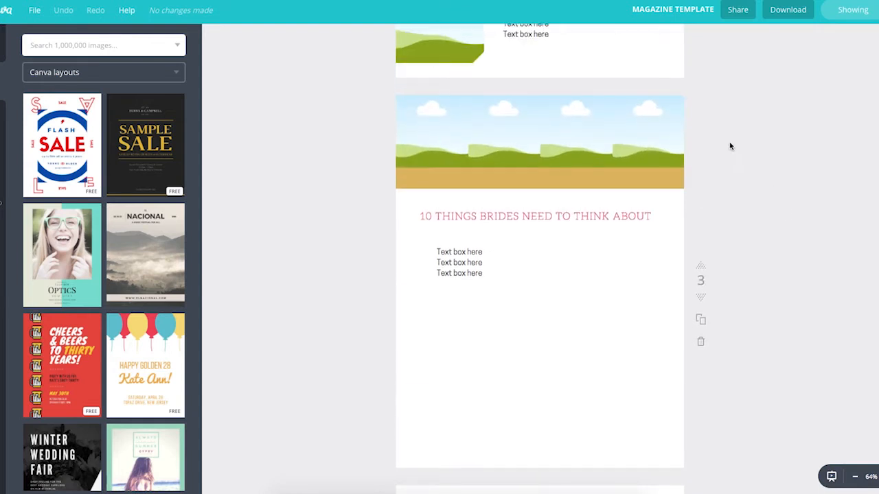
pyautogui.scroll(-3)
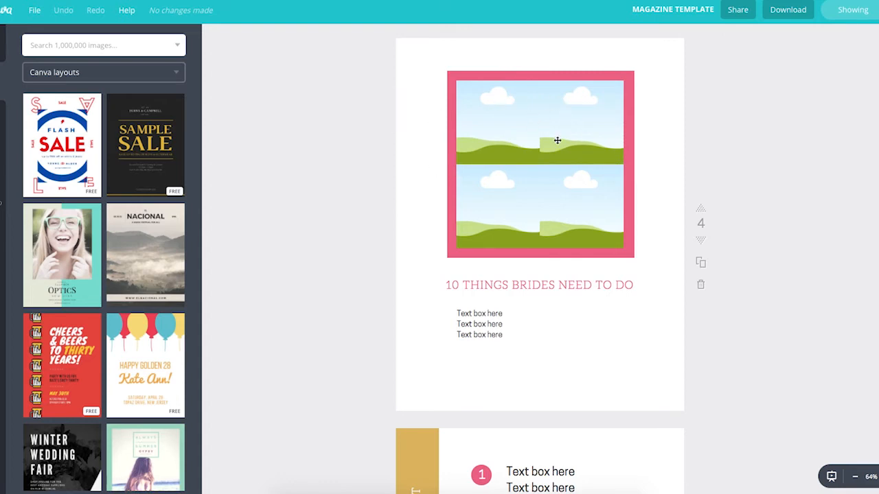
pyautogui.scroll(-3)
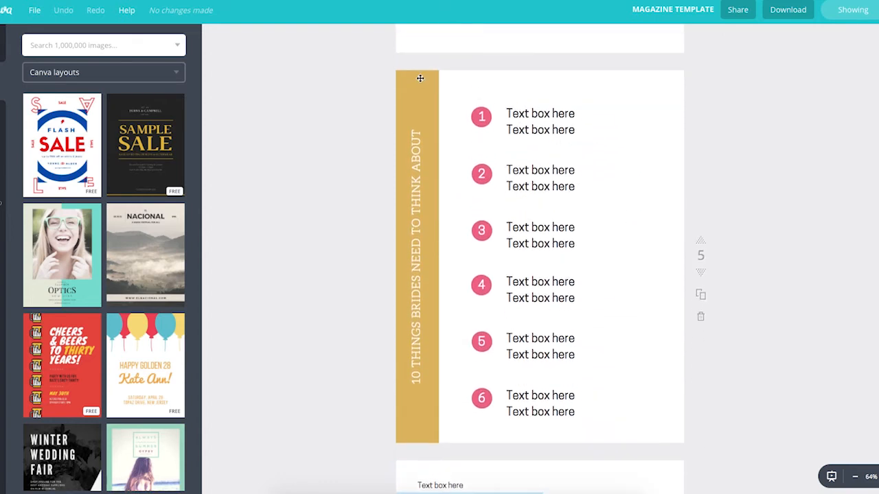
pyautogui.scroll(-3)
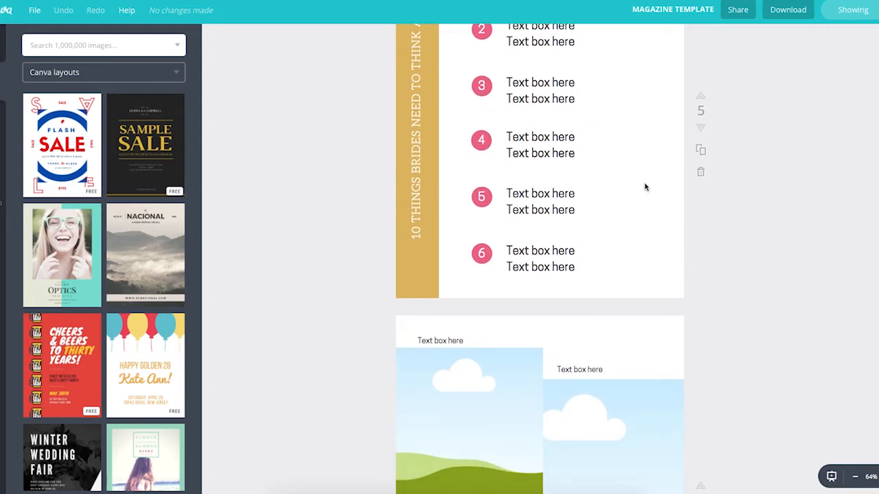
pyautogui.scroll(-3)
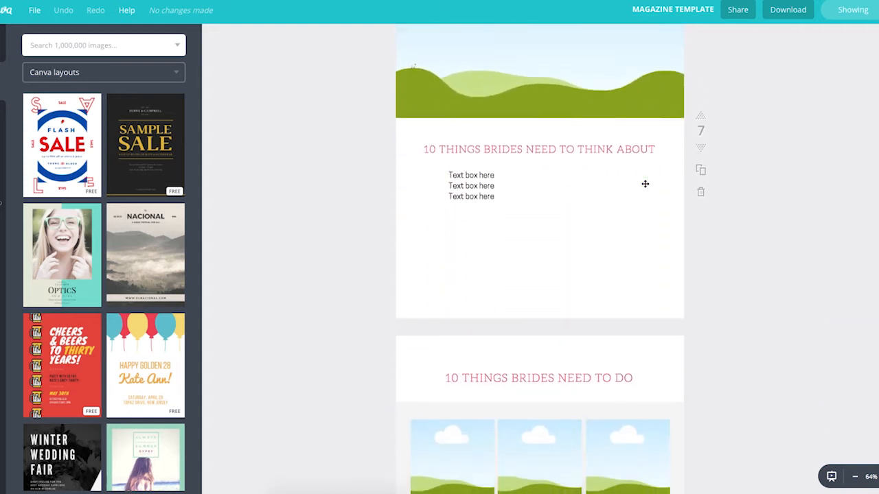
pyautogui.scroll(-3)
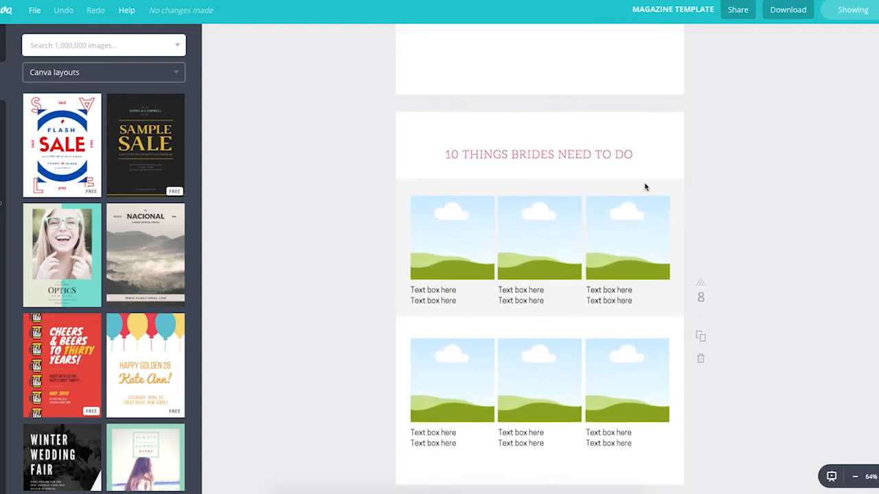
pyautogui.scroll(-3)
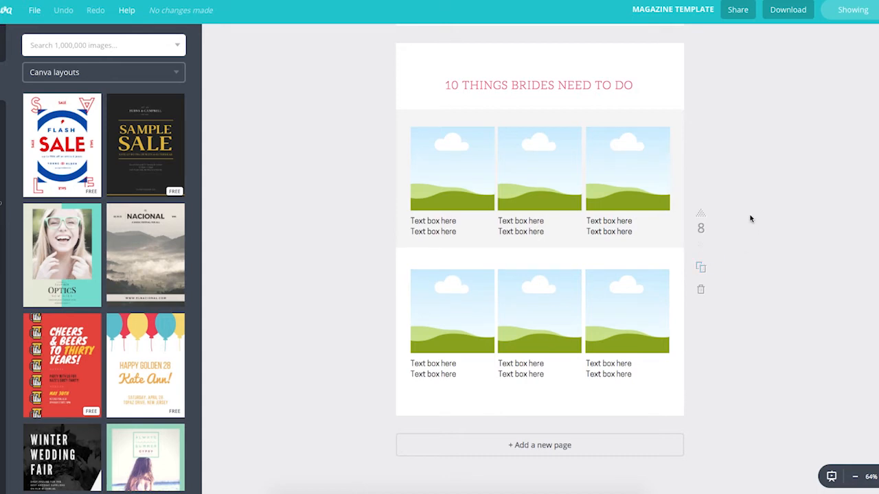
pyautogui.moveTo(749, 211)
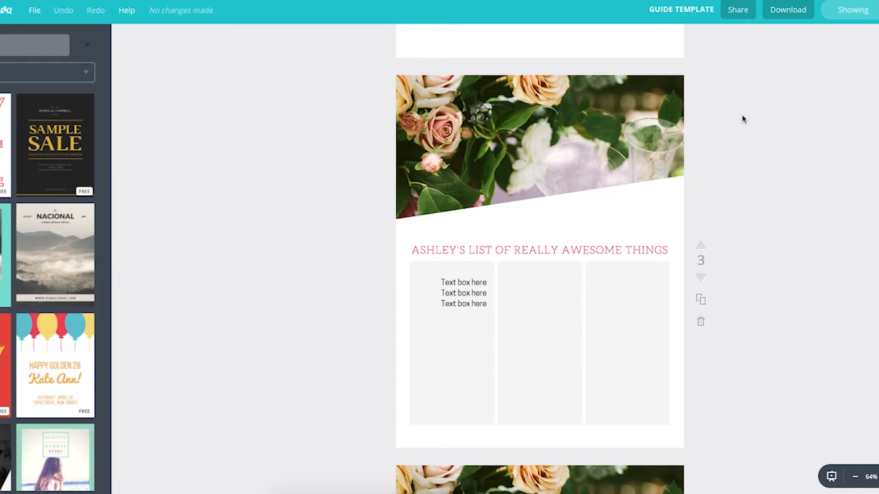
pyautogui.moveTo(717, 154)
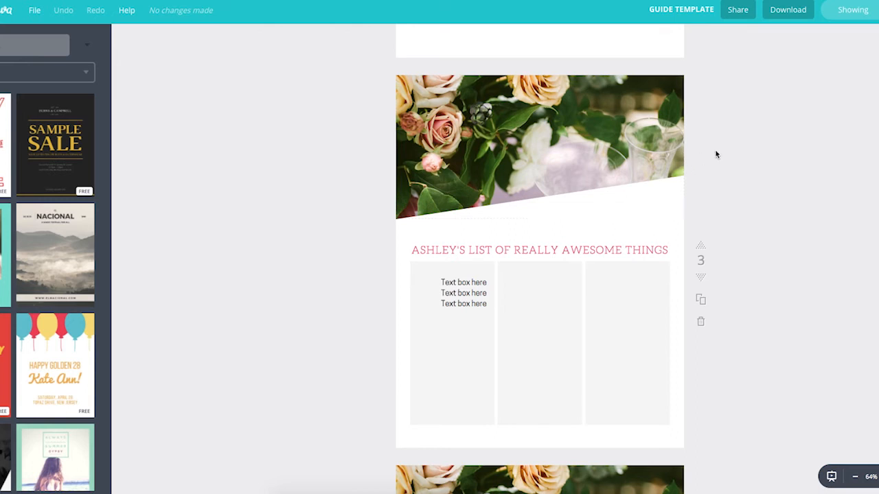
pyautogui.moveTo(521, 166)
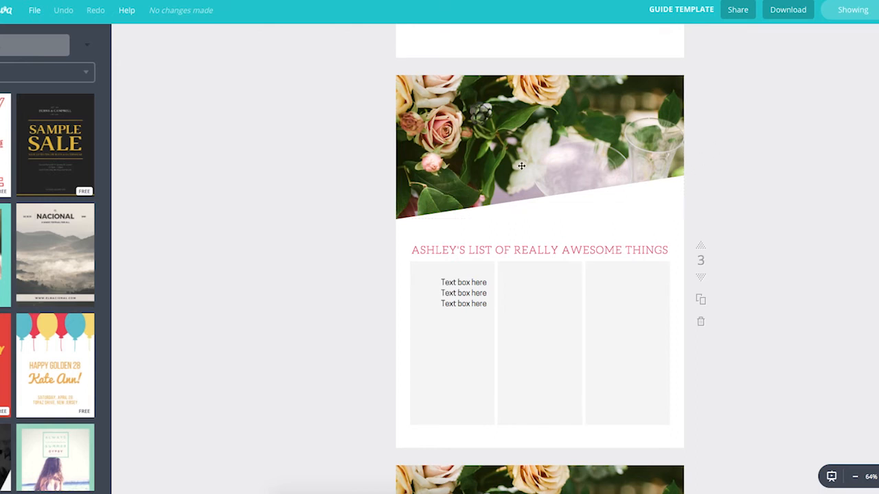
# Step: Scroll through the guide template's pages up to page 7, viewing the slanted image headers
pyautogui.scroll(-3)
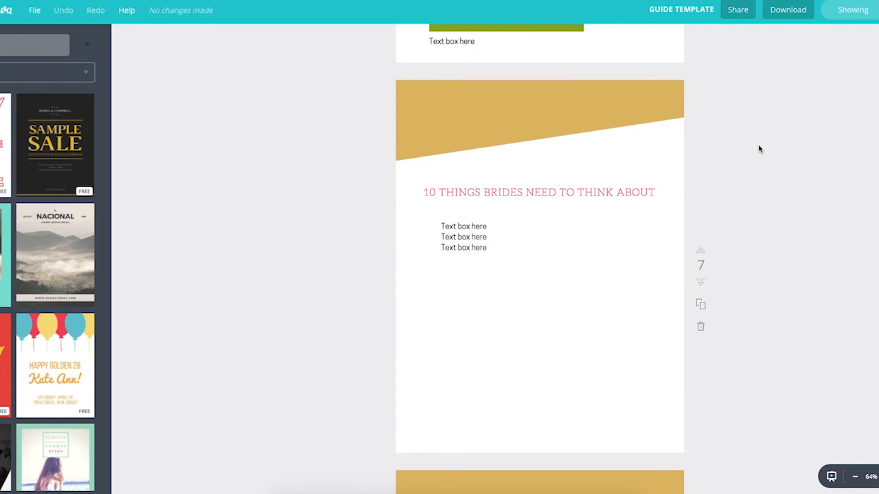
pyautogui.moveTo(625, 131)
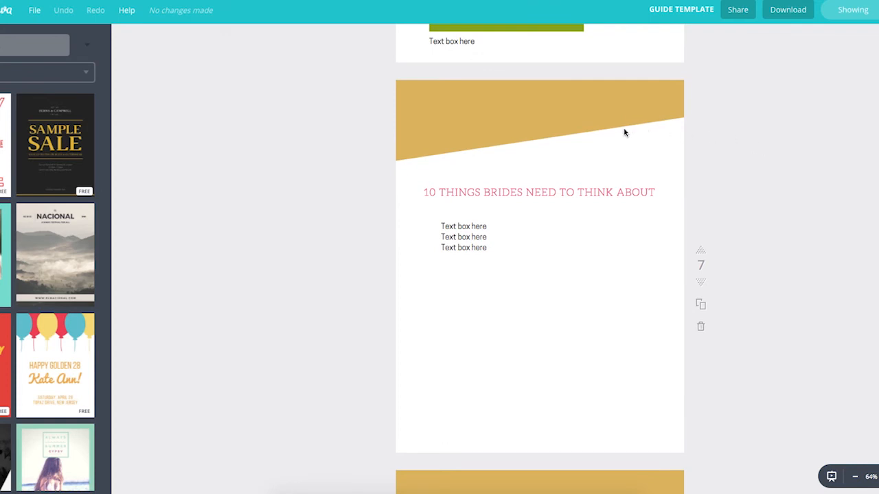
pyautogui.moveTo(610, 137)
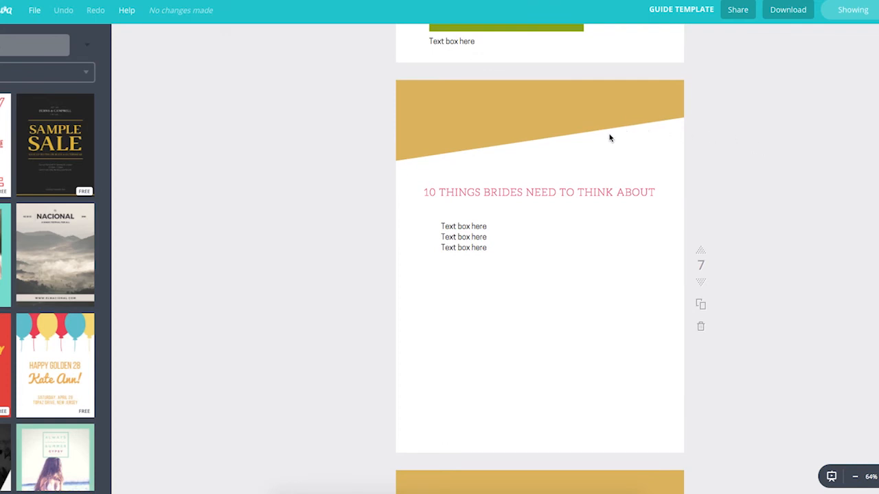
pyautogui.scroll(-3)
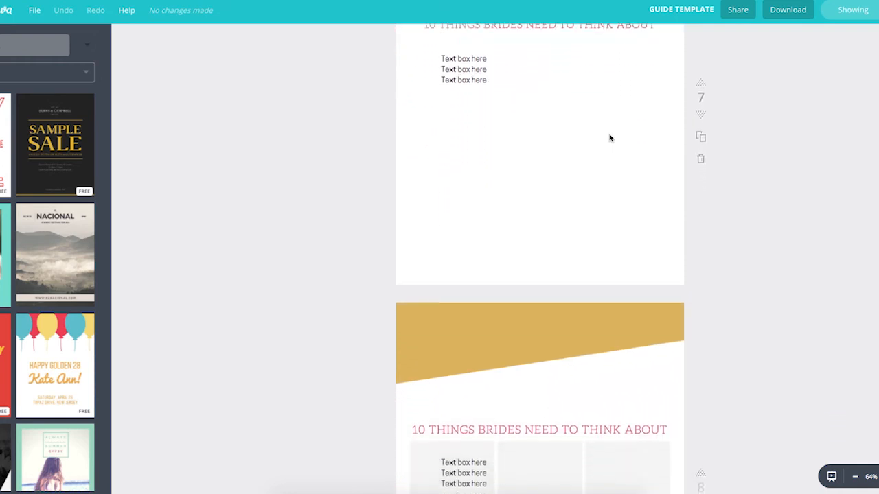